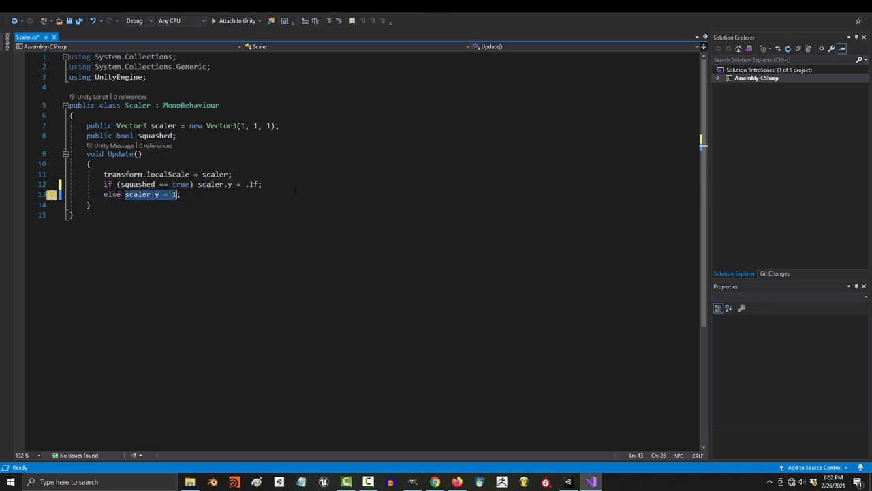
Change the squashed line to scaler.y = Mathf.Lerp(scaler.y, .1f, .03f) via IntelliSense.
type("math")
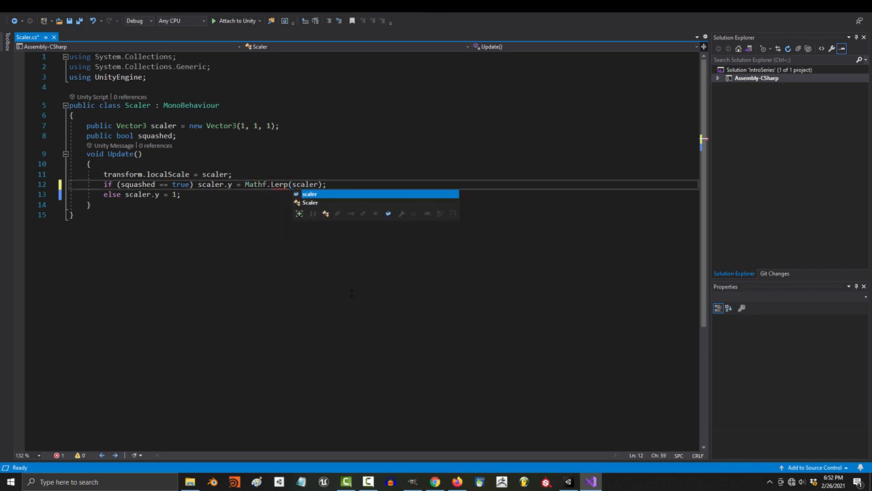
type(".y, .1f, .03f")
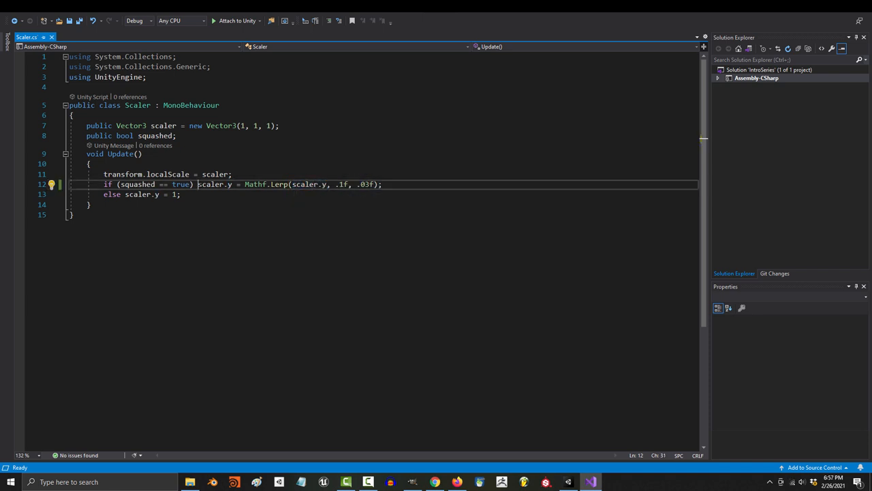
double_click(340, 184)
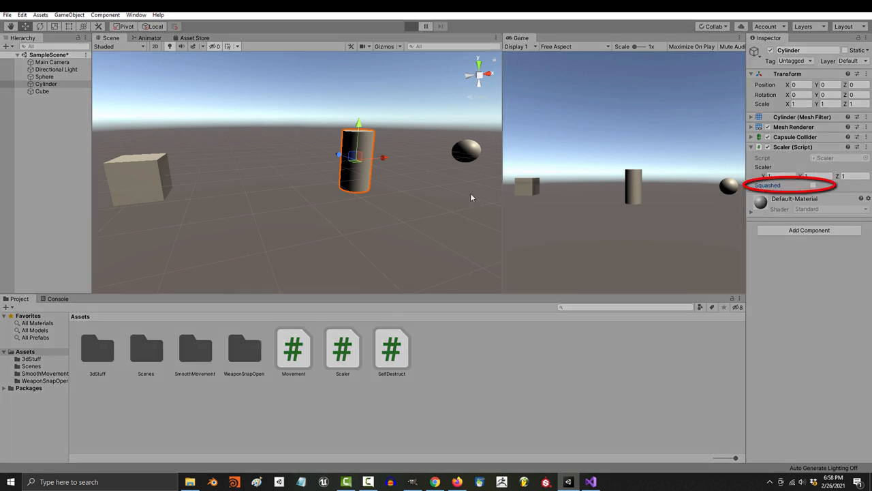
Check Squashed on the cylinder, then make the else line Mathf.Lerp(scaler.y, 1f, .03f).
left_click(409, 26)
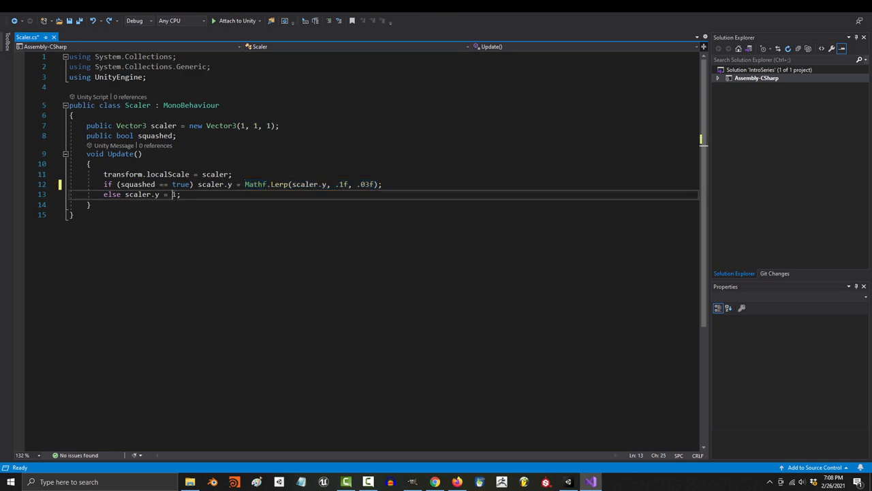
type("Mathf.Lerp(scaler.y, 1f, .03f)")
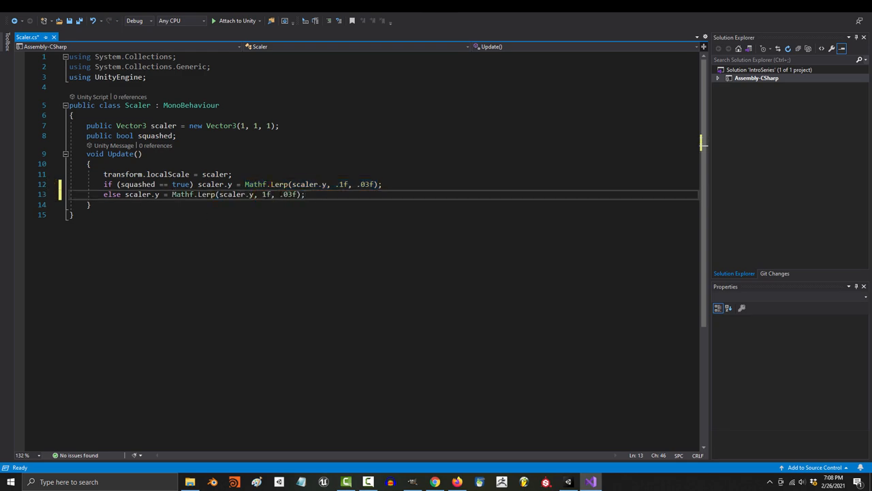